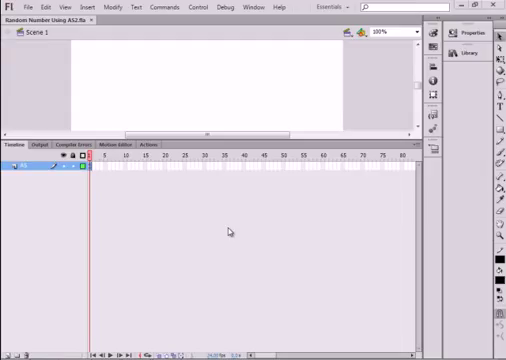
{"action": "mouse_move", "coordinate": [204, 208]}
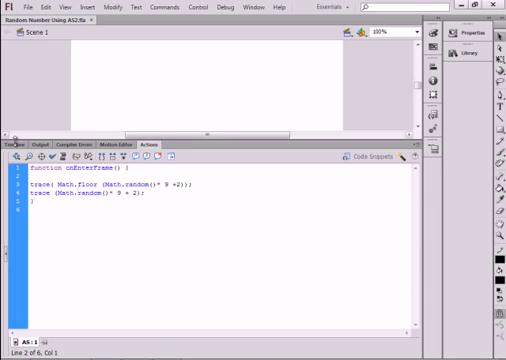
Write onEnterFrame tracing Math.floor(Math.random()*9+2) and Math.random()*9+2 on frame 1
{"action": "left_click", "coordinate": [18, 142]}
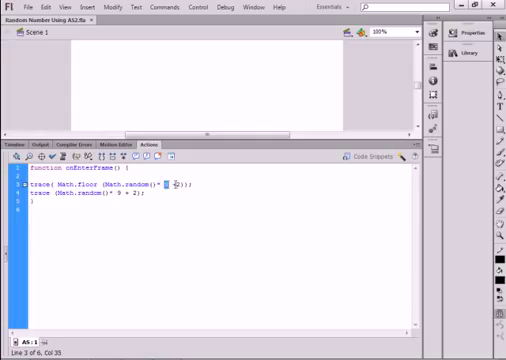
{"action": "type", "text": "+2"}
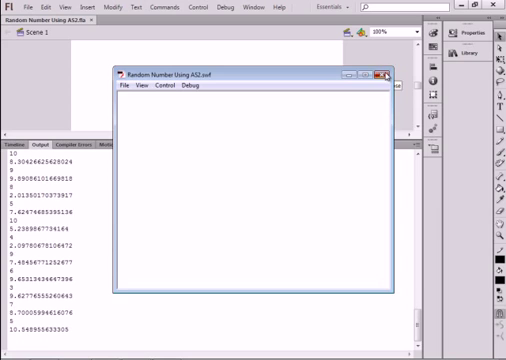
Close the running SWF test window after the random numbers are listed, and return to the Timeline
{"action": "left_click", "coordinate": [386, 72]}
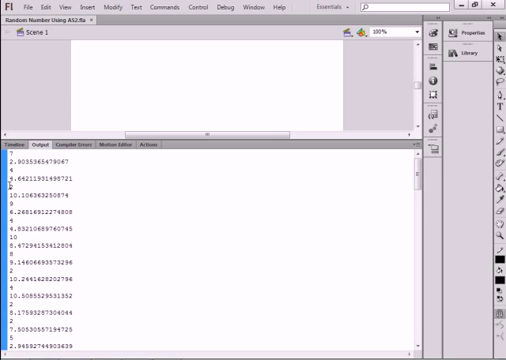
{"action": "left_click", "coordinate": [22, 141]}
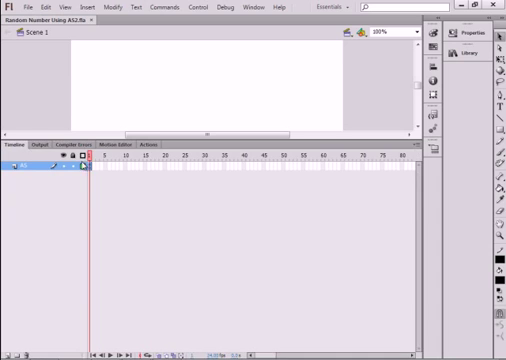
Select frame 1 and place the cursor at the start of the second trace line
{"action": "left_click", "coordinate": [140, 146]}
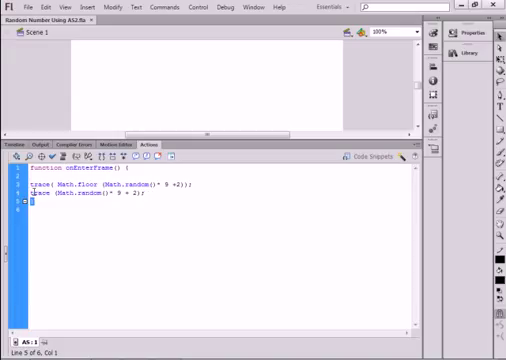
{"action": "left_click", "coordinate": [40, 196]}
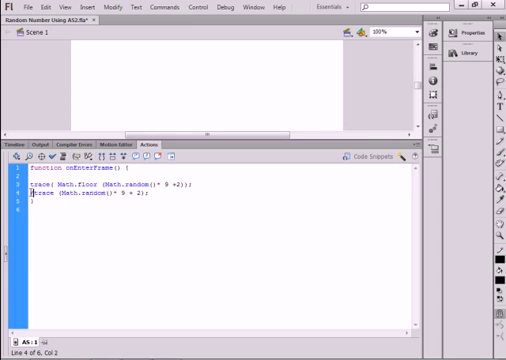